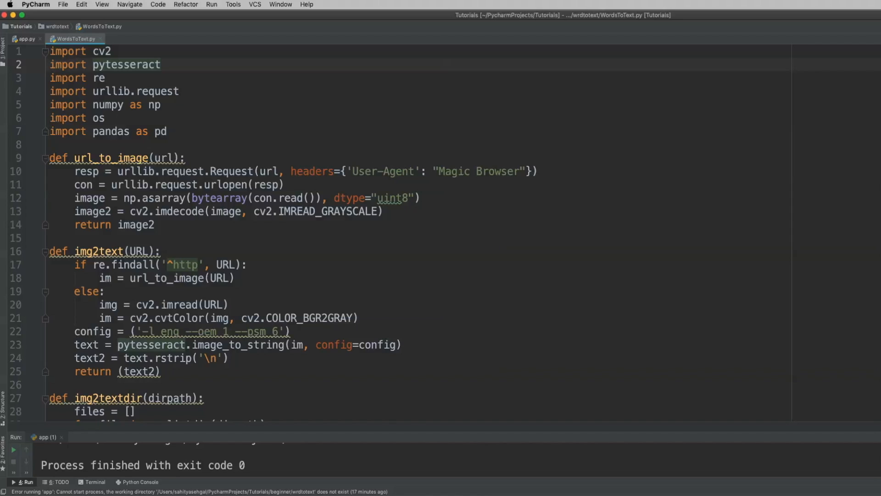
Point out the urllib.request and pandas imports in WordsToText.py
{"action": "left_click", "coordinate": [161, 65]}
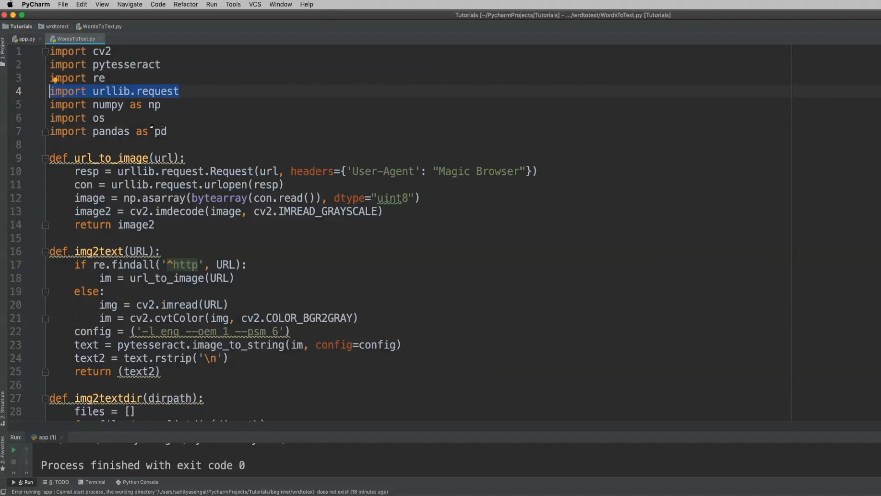
{"action": "left_click", "coordinate": [76, 117]}
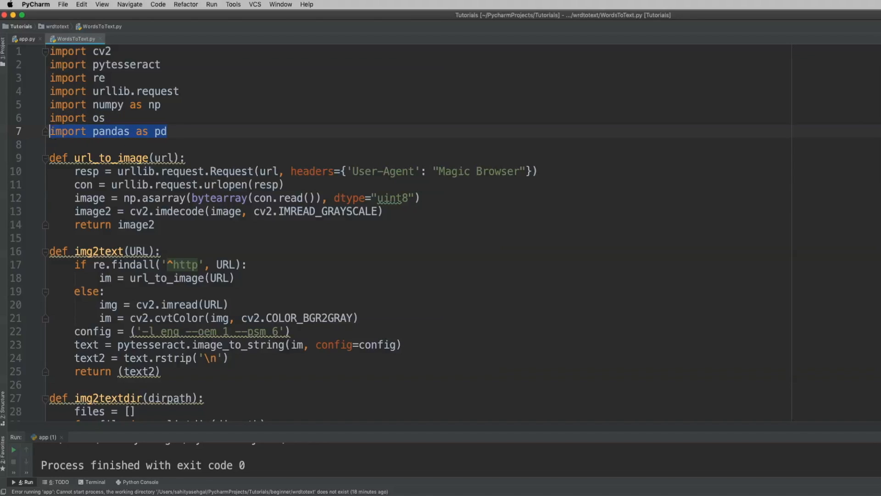
{"action": "left_click", "coordinate": [56, 145]}
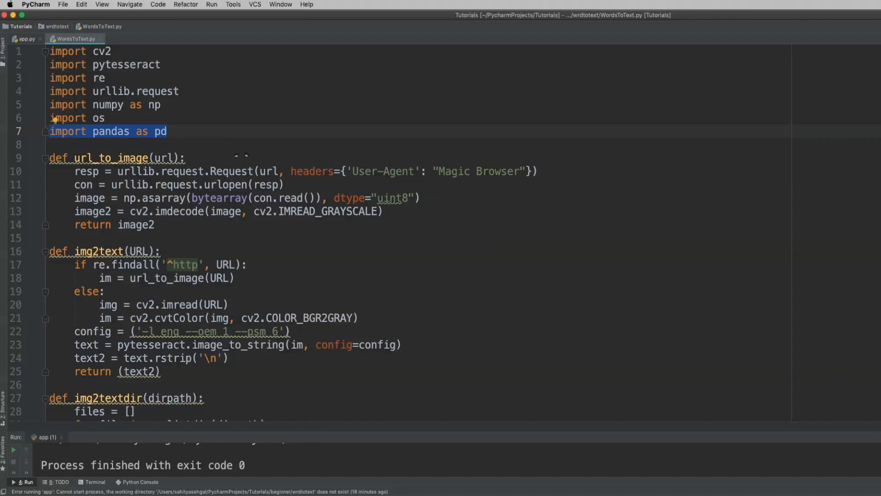
{"action": "scroll", "scroll_direction": "down", "scroll_amount": 3}
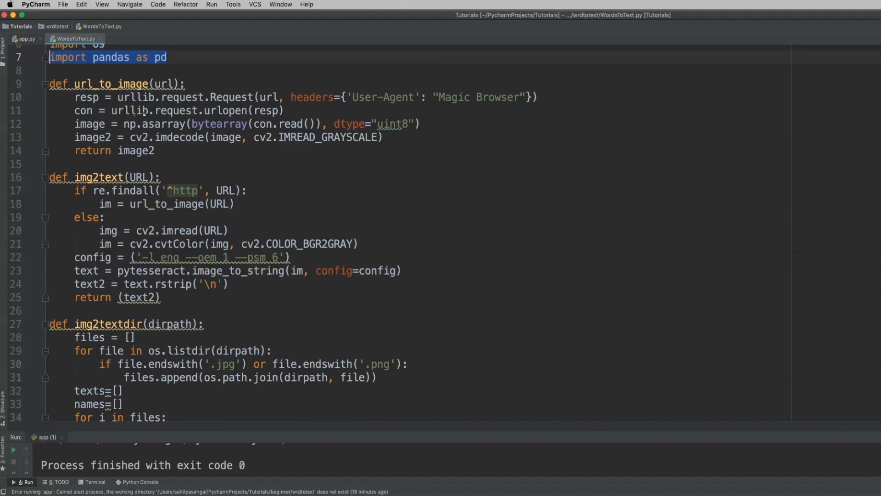
{"action": "scroll", "scroll_direction": "down", "scroll_amount": 3}
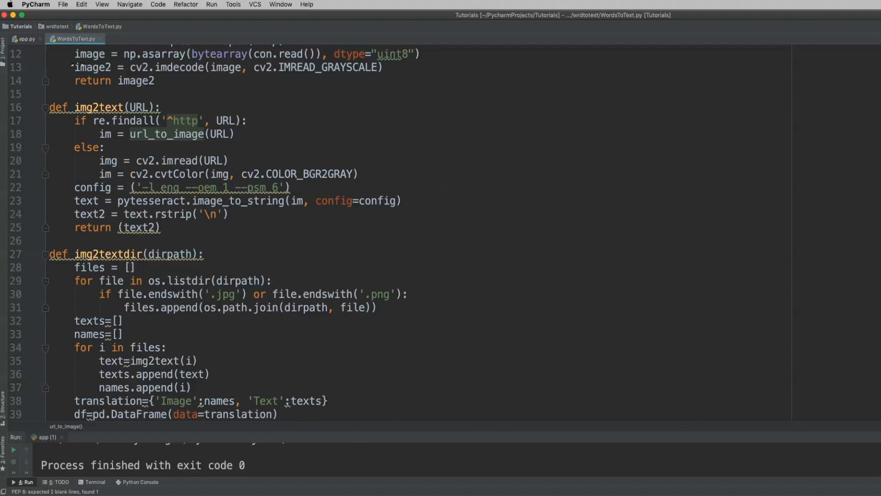
Glance at app.py, then return to WordsToText.py and scroll through its code
{"action": "left_click", "coordinate": [26, 39]}
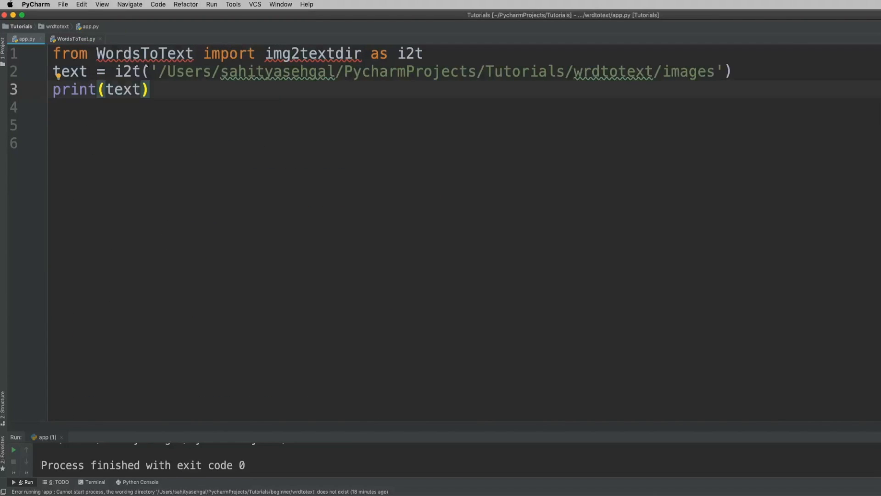
{"action": "left_click", "coordinate": [76, 38]}
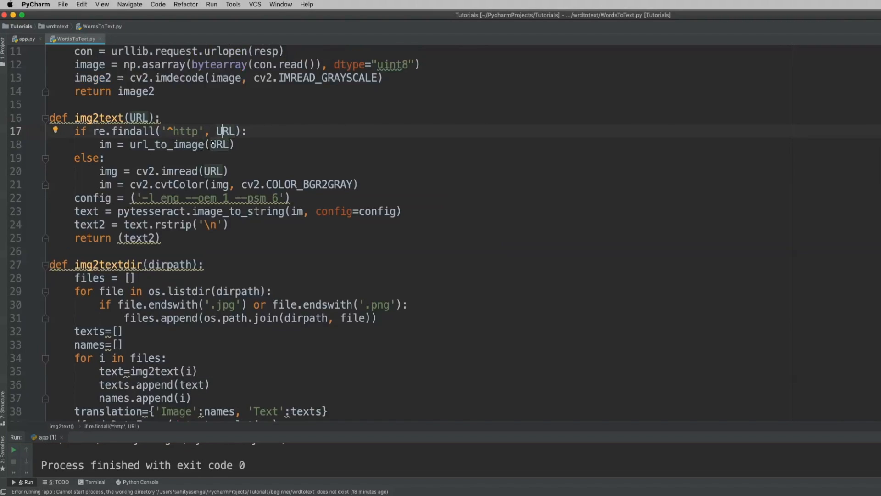
{"action": "scroll", "scroll_direction": "up", "scroll_amount": 3}
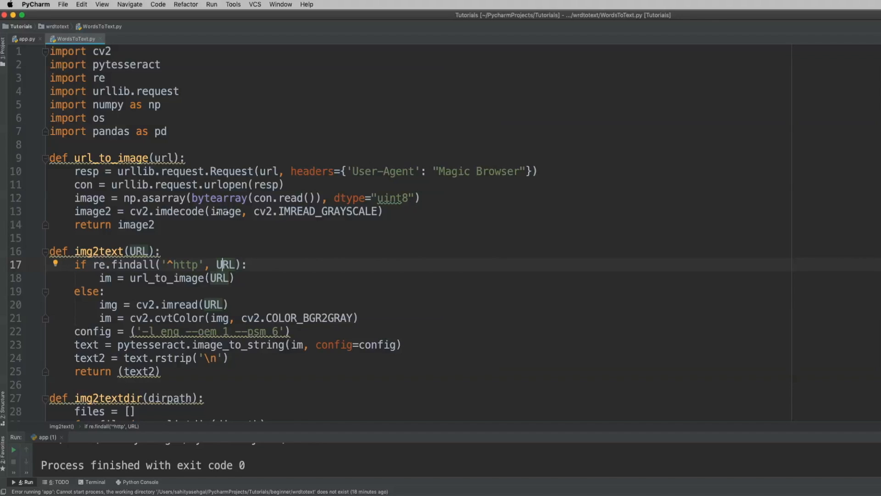
{"action": "scroll", "scroll_direction": "down", "scroll_amount": 3}
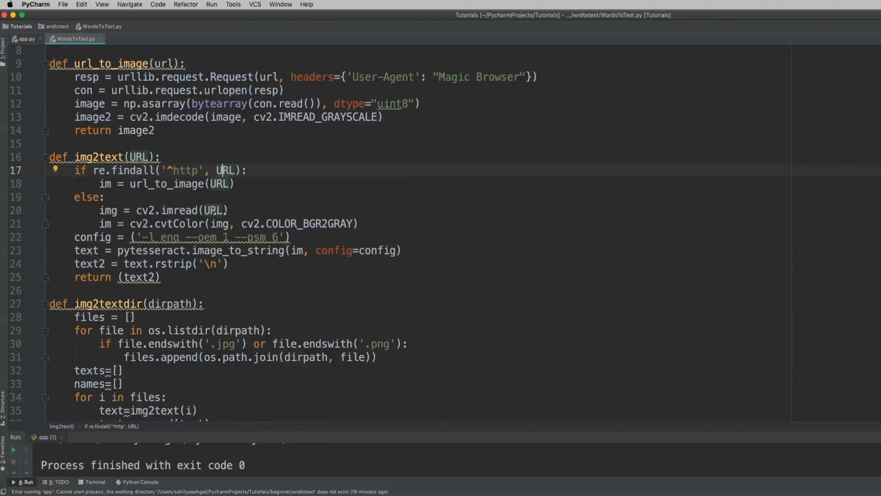
{"action": "scroll", "scroll_direction": "down", "scroll_amount": 3}
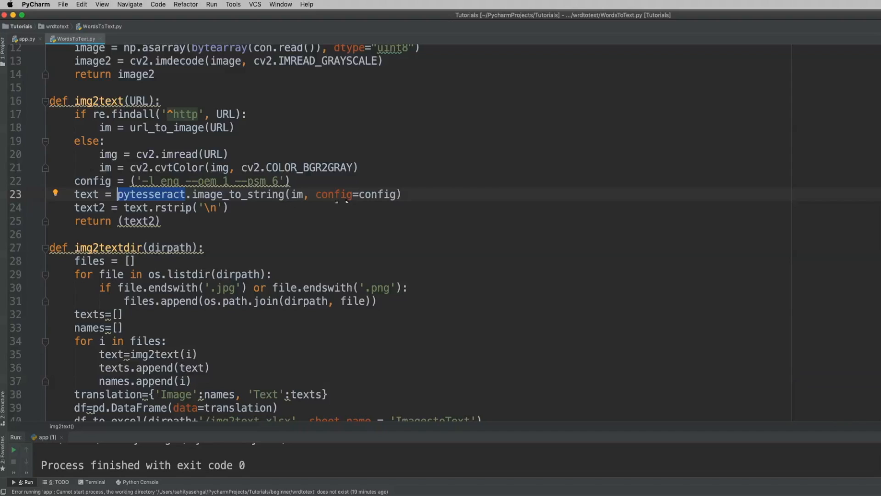
{"action": "mouse_move", "coordinate": [345, 210]}
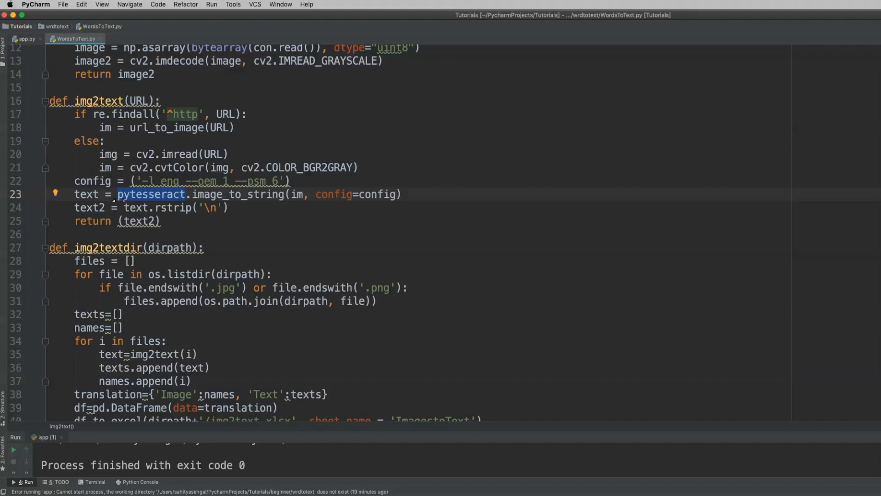
{"action": "scroll", "scroll_direction": "down", "scroll_amount": 3}
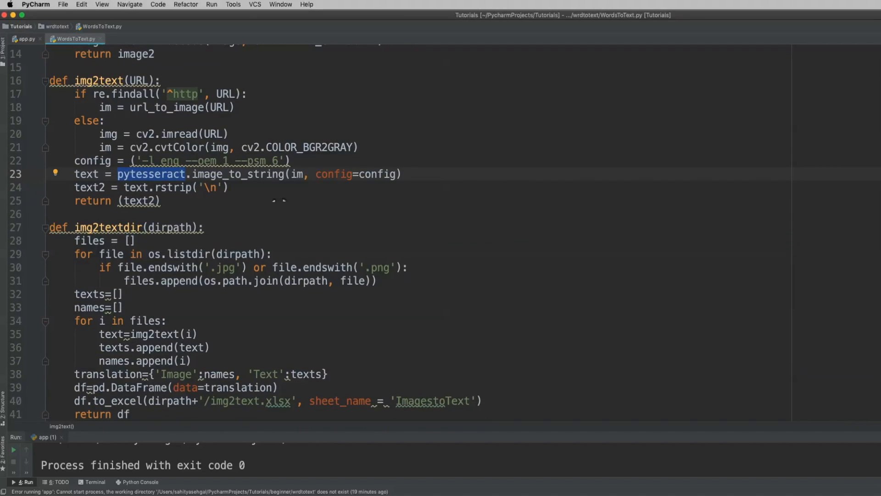
{"action": "left_click", "coordinate": [168, 161]}
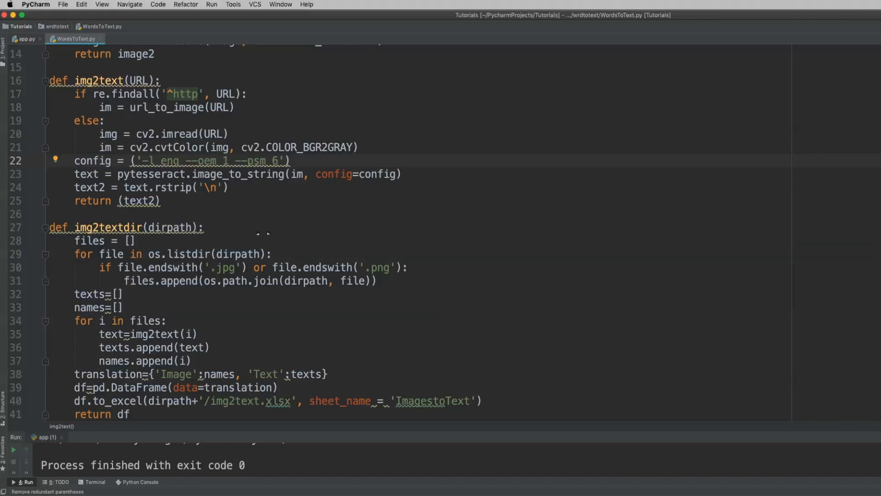
Select the files list variable, start a print(*files) line, then remove it
{"action": "scroll", "scroll_direction": "up", "scroll_amount": 3}
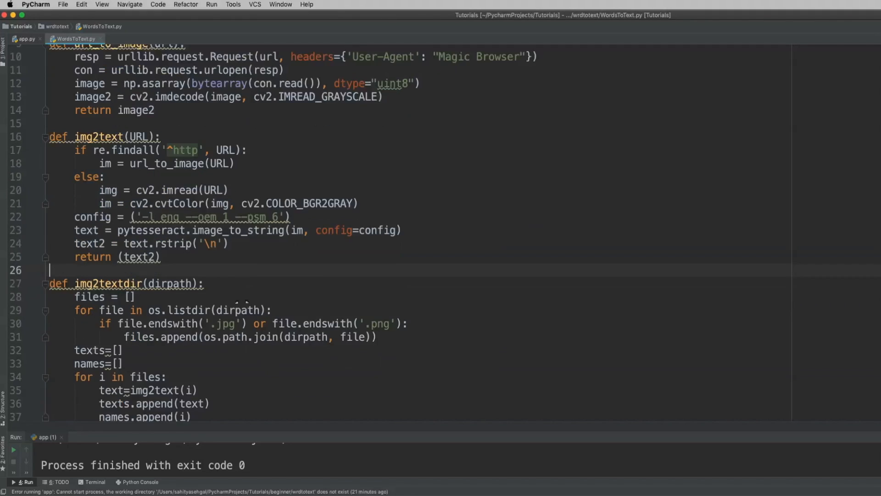
{"action": "scroll", "scroll_direction": "down", "scroll_amount": 3}
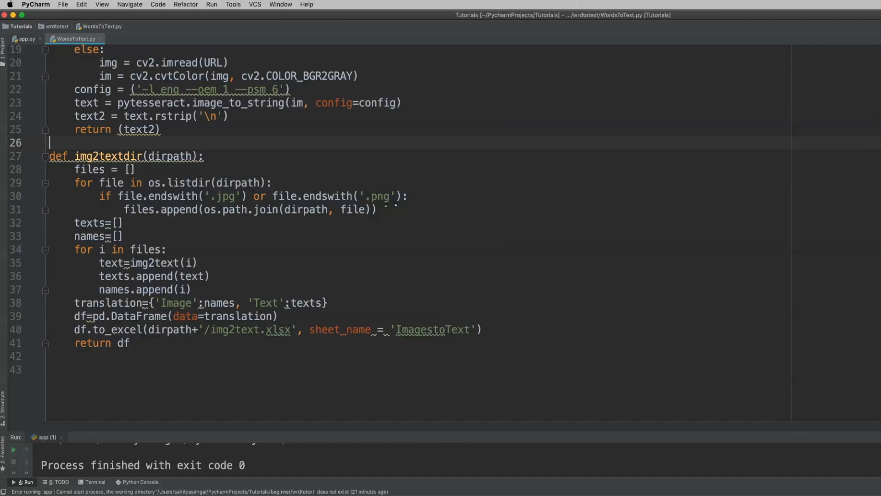
{"action": "scroll", "scroll_direction": "up", "scroll_amount": 3}
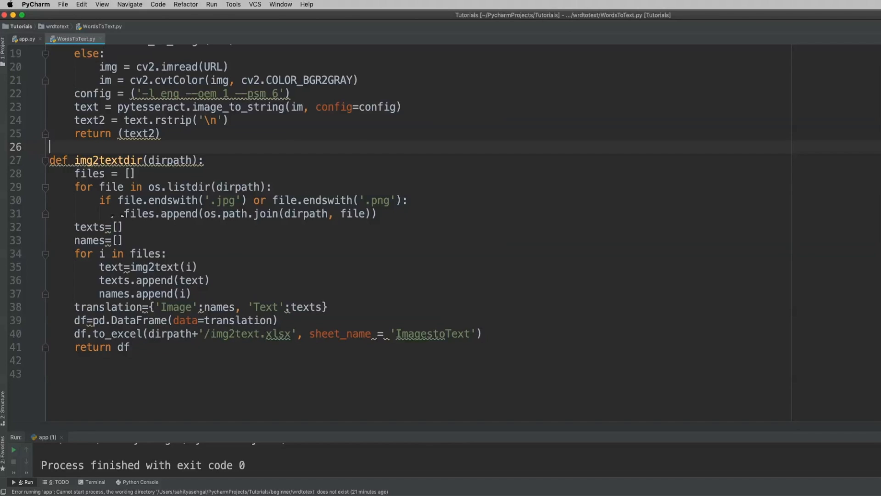
{"action": "double_click", "coordinate": [140, 218]}
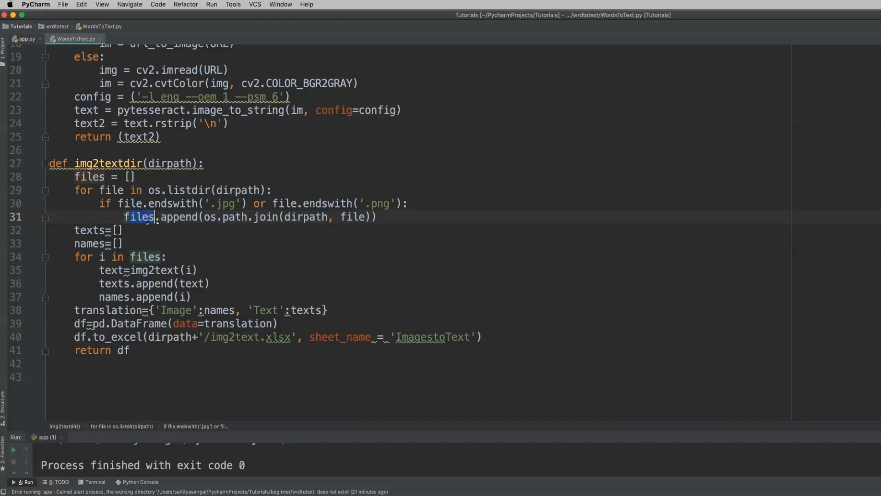
{"action": "left_click", "coordinate": [408, 205]}
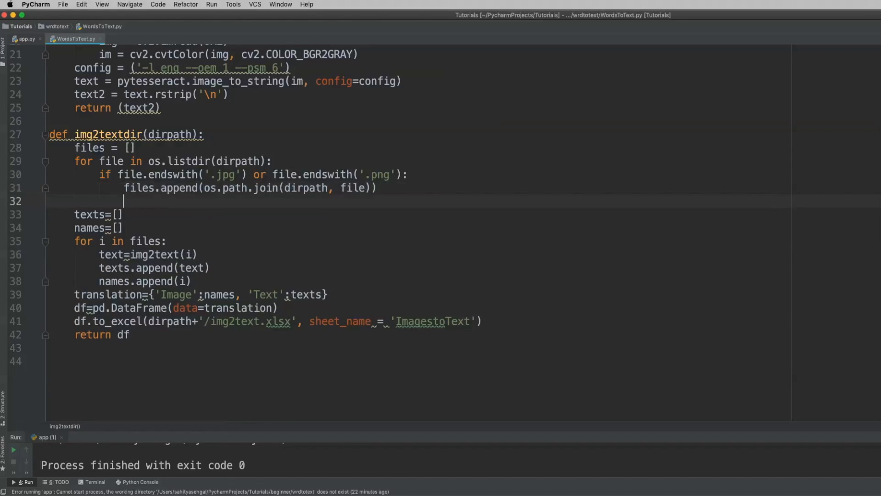
{"action": "type", "text": "print"}
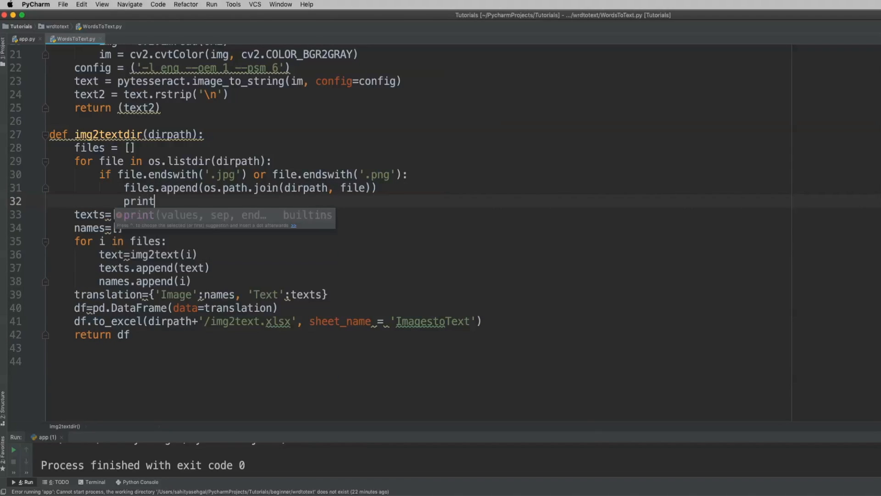
{"action": "type", "text": "*files"}
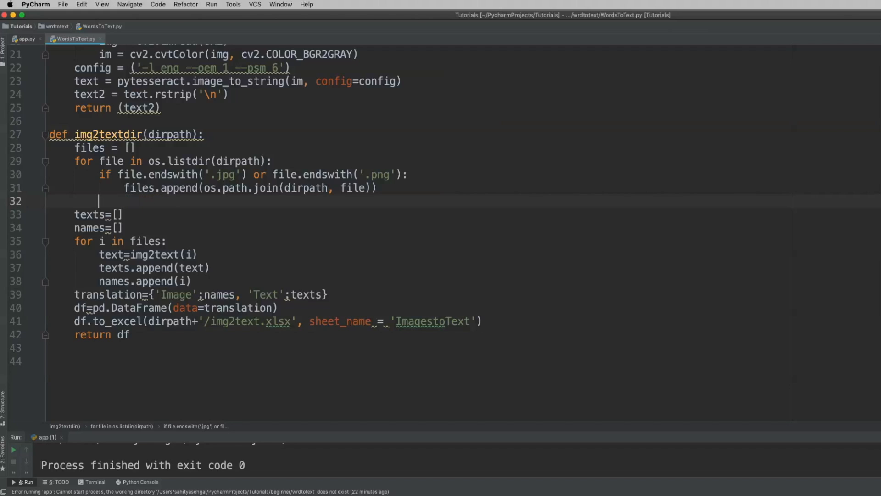
{"action": "key", "text": "backspace"}
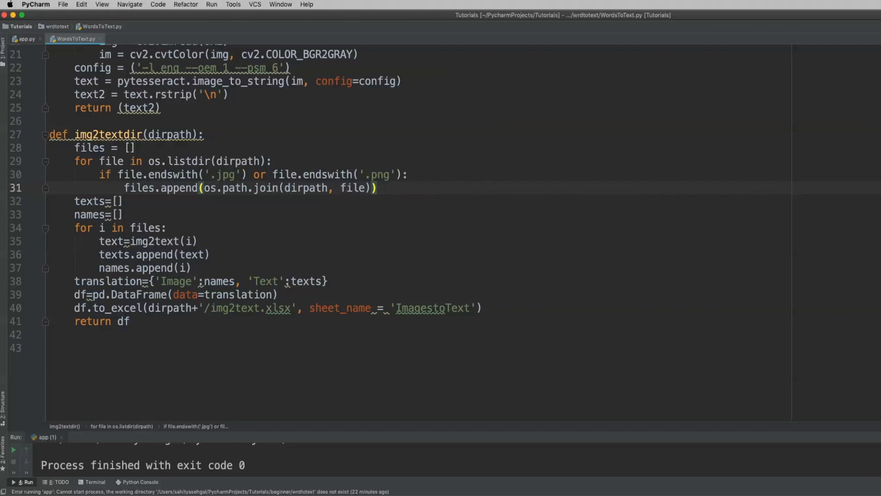
{"action": "mouse_move", "coordinate": [256, 193]}
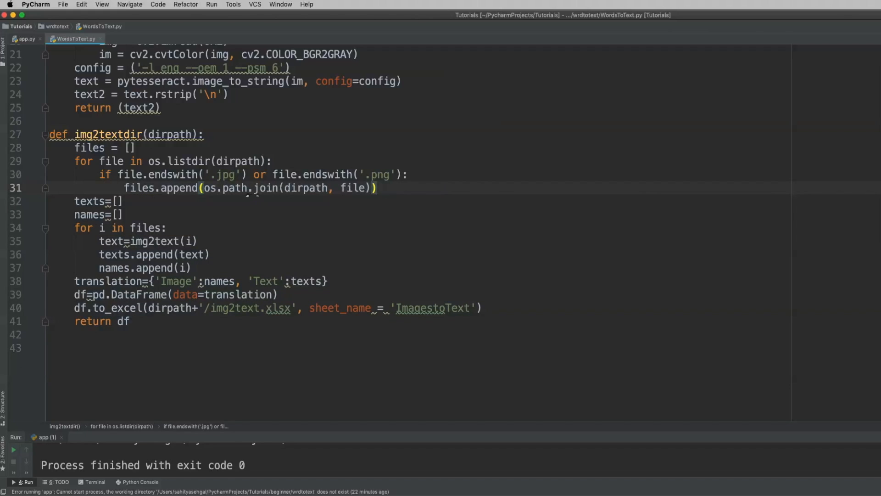
Highlight the pytesseract import, scroll the module once more, and return to app.py
{"action": "scroll", "scroll_direction": "up", "scroll_amount": 3}
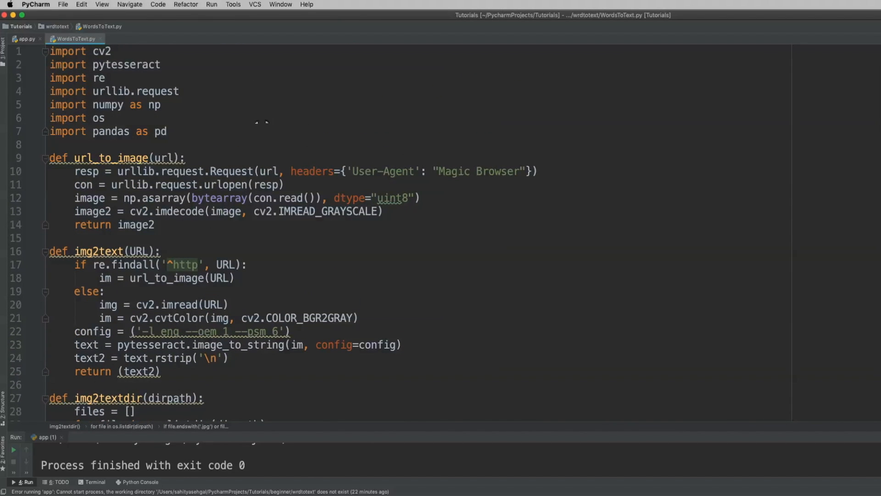
{"action": "double_click", "coordinate": [125, 64]}
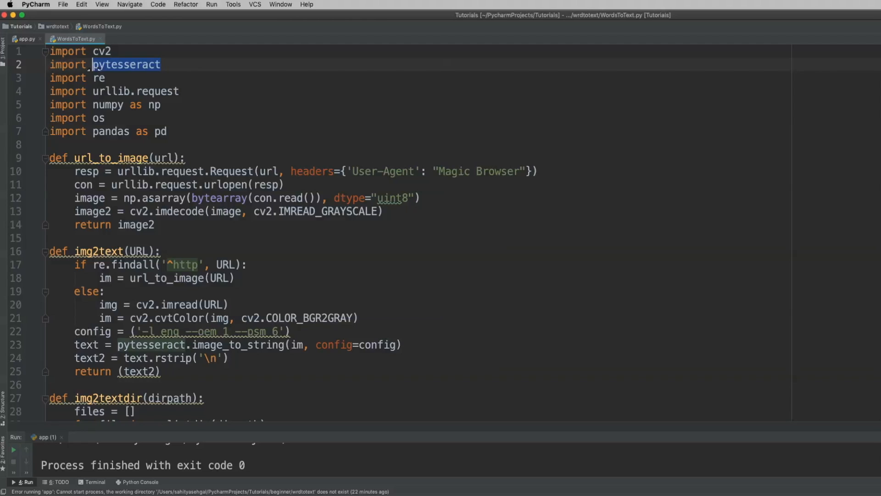
{"action": "scroll", "scroll_direction": "down", "scroll_amount": 3}
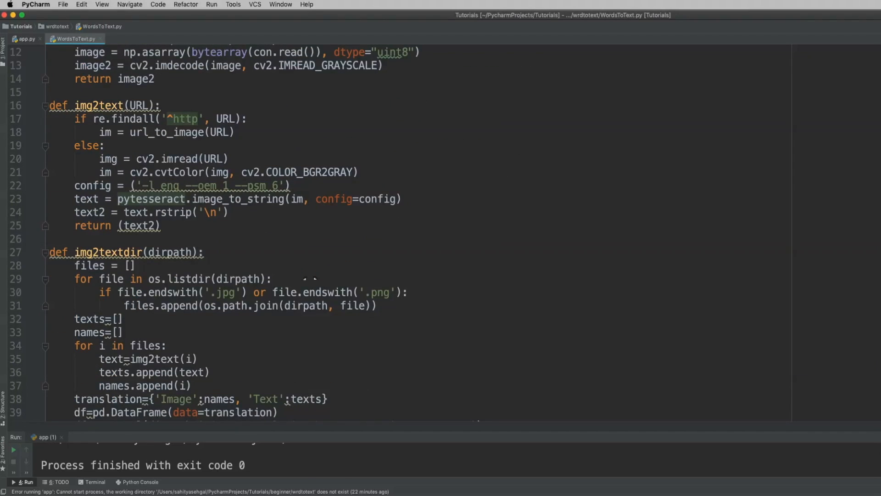
{"action": "scroll", "scroll_direction": "down", "scroll_amount": 3}
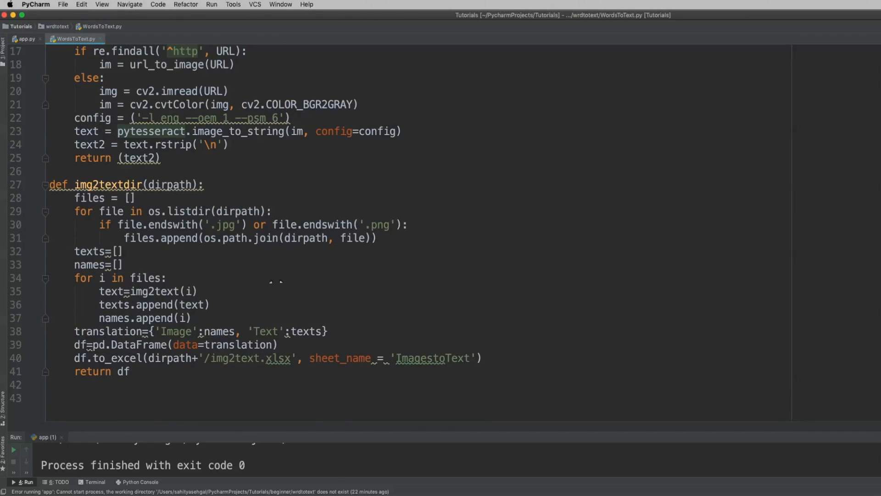
{"action": "scroll", "scroll_direction": "up", "scroll_amount": 3}
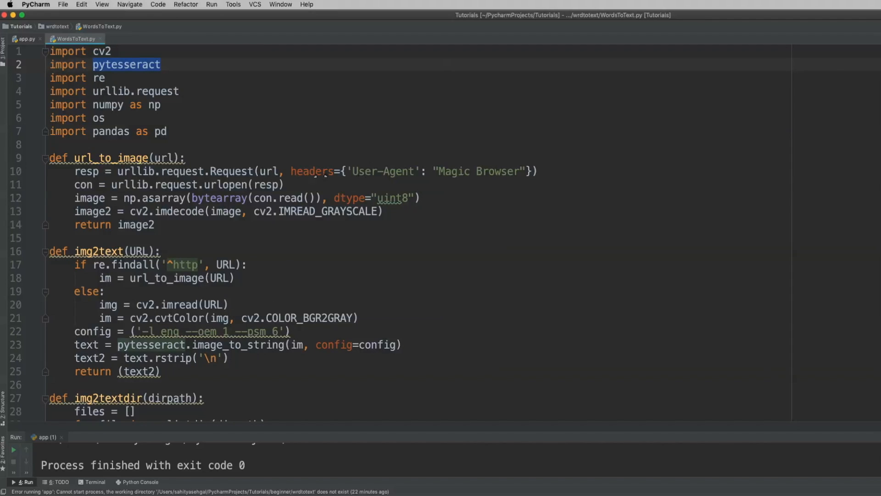
{"action": "scroll", "scroll_direction": "down", "scroll_amount": 3}
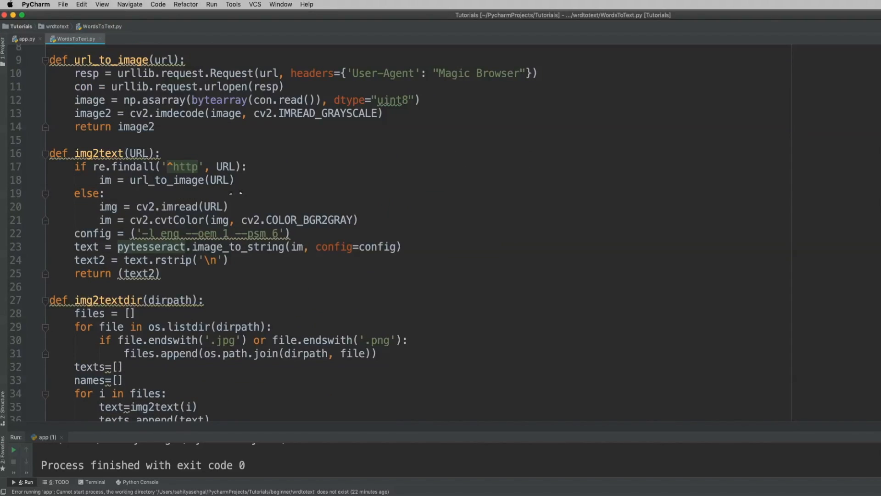
{"action": "scroll", "scroll_direction": "down", "scroll_amount": 3}
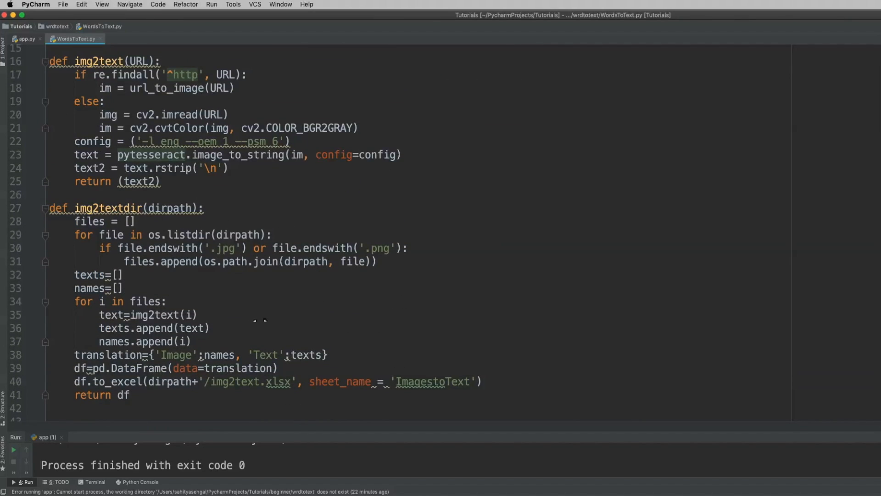
{"action": "mouse_move", "coordinate": [465, 316]}
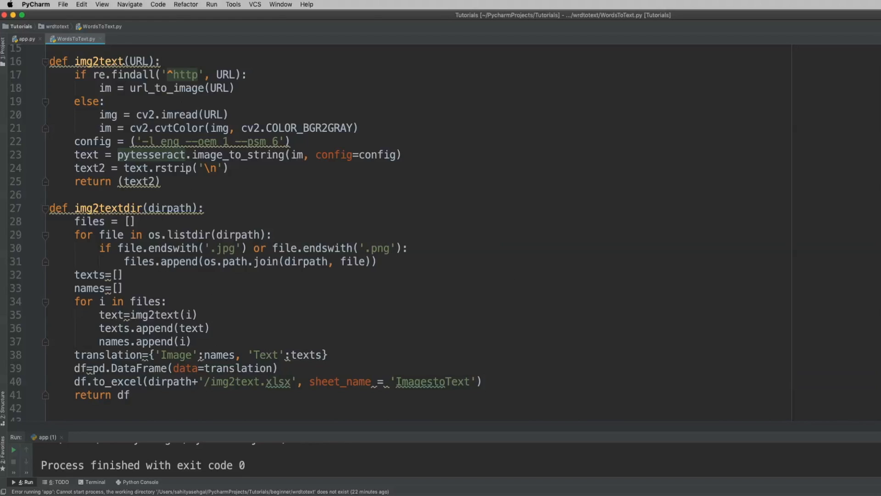
{"action": "left_click", "coordinate": [26, 38]}
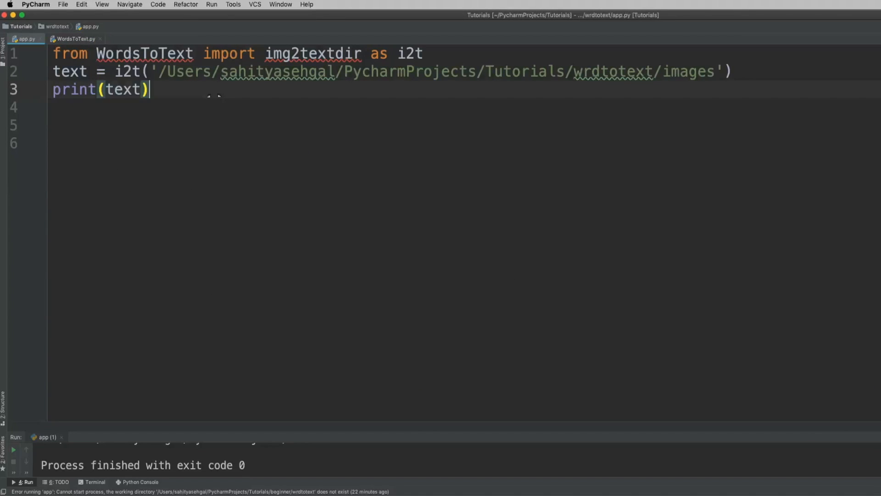